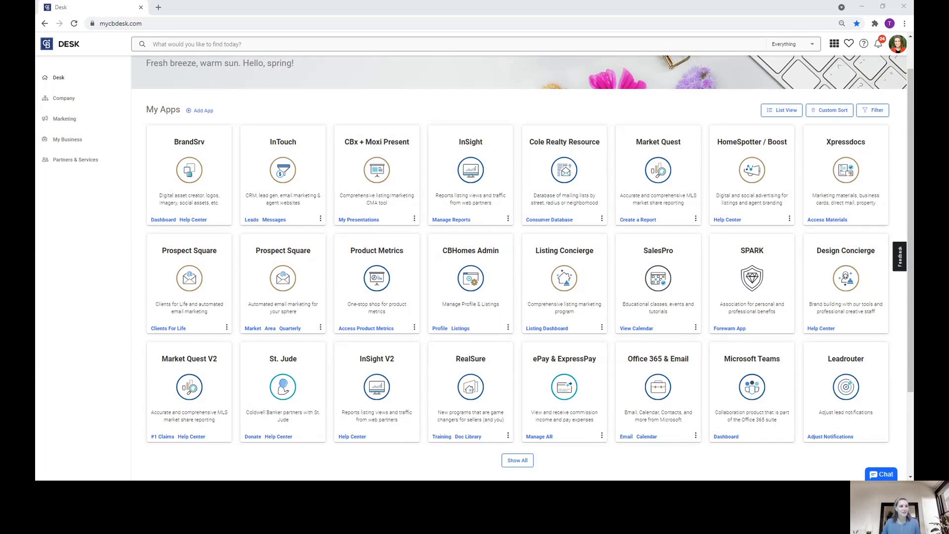
mouse_move(377, 169)
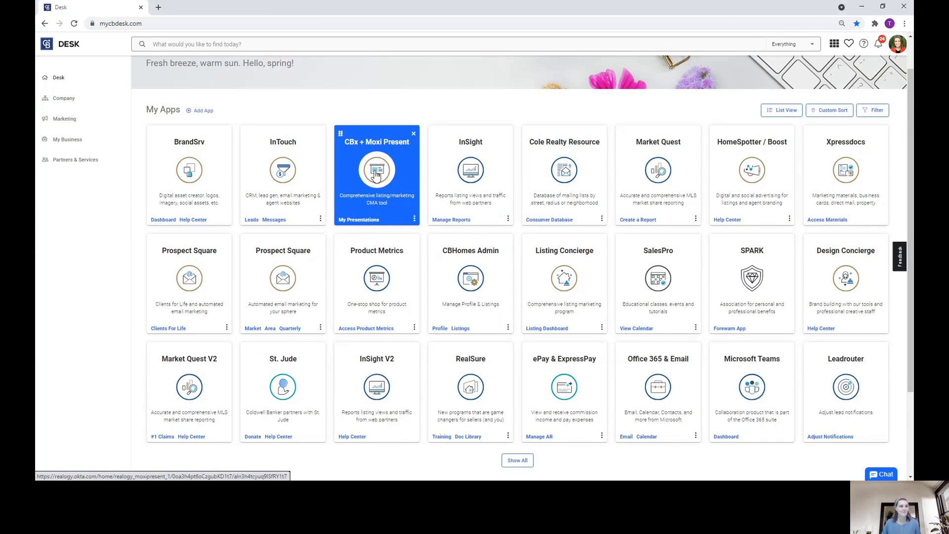
Launch the CBx + Moxi Present tool from the Desk My Apps page
left_click(376, 169)
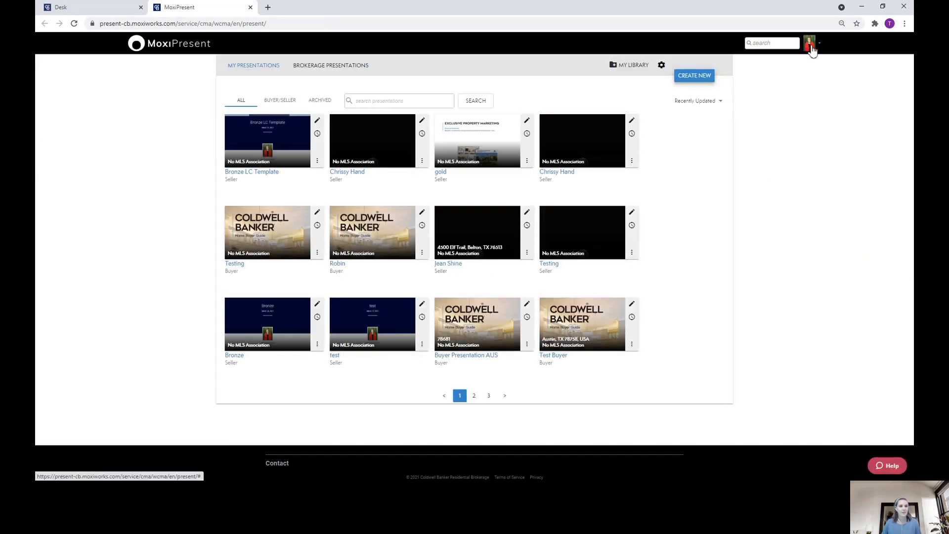
Go to My Brand from the account profile to see the email signature settings
left_click(811, 43)
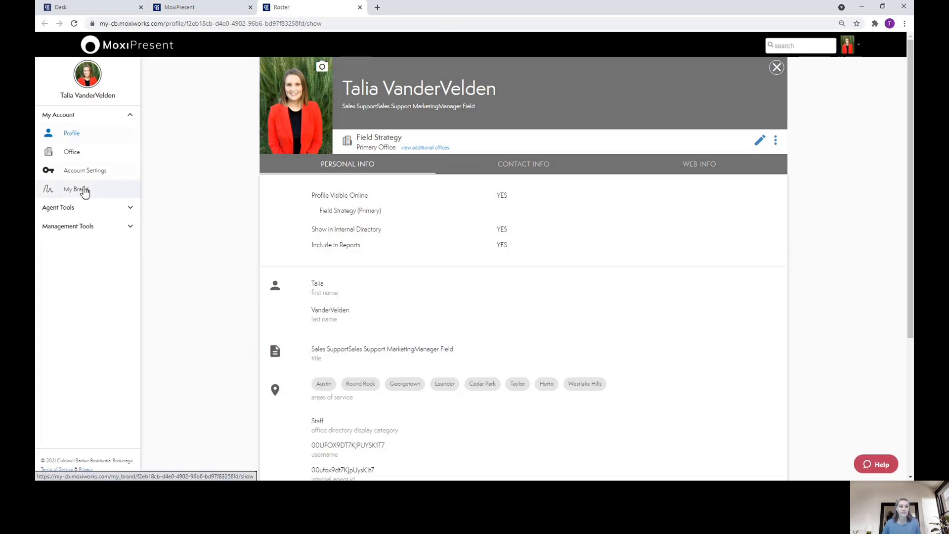
left_click(76, 189)
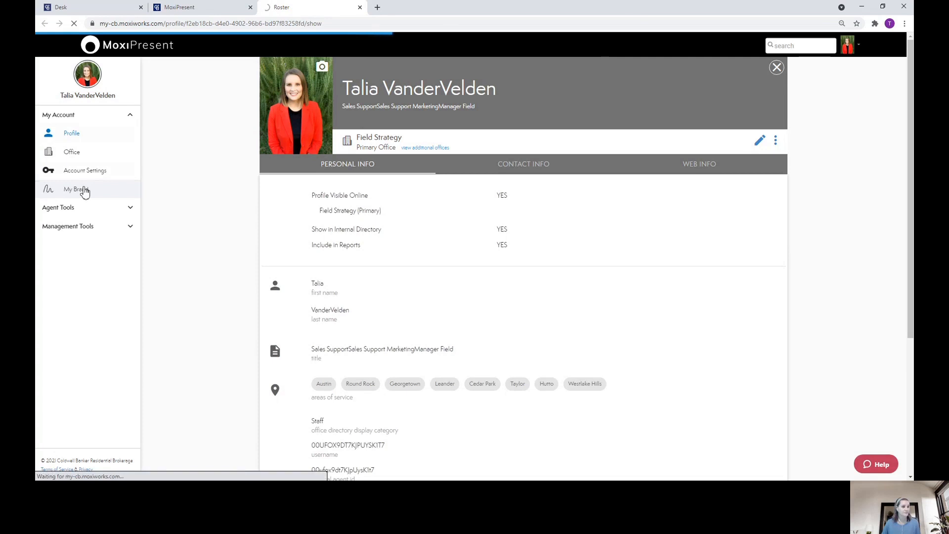
left_click(75, 189)
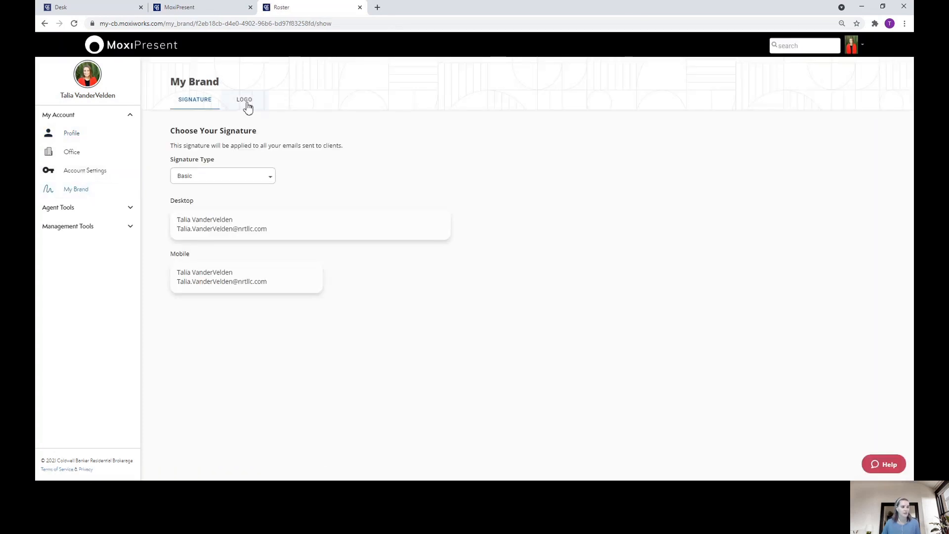
View the My Brand logo upload area with its dark and light logo slots
left_click(244, 99)
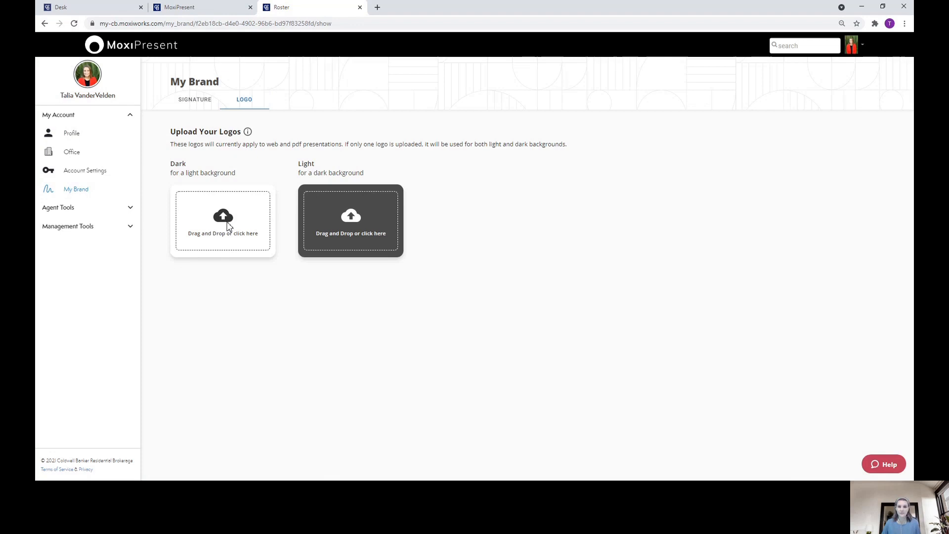
mouse_move(343, 229)
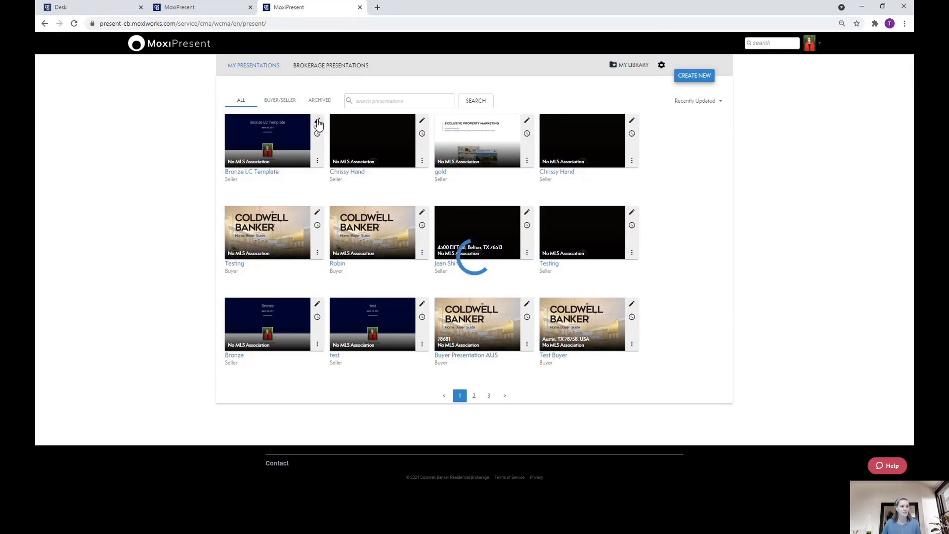
Edit the Bronze LC Template presentation, show its page list and the editor sections menu
left_click(318, 120)
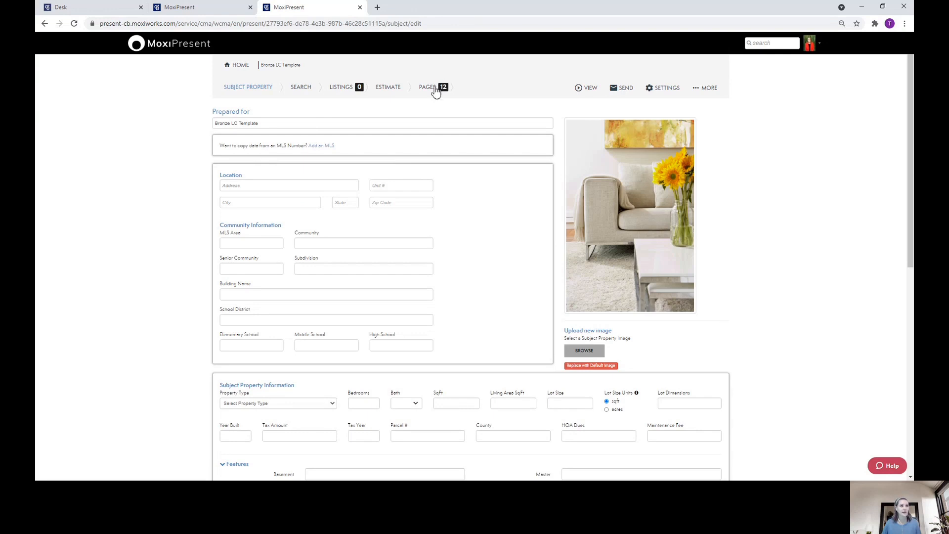
mouse_move(435, 92)
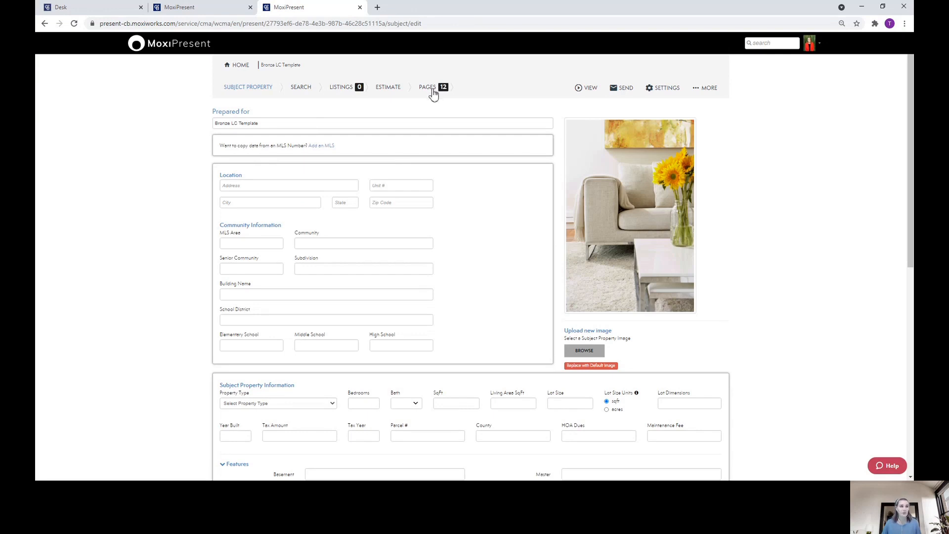
left_click(431, 87)
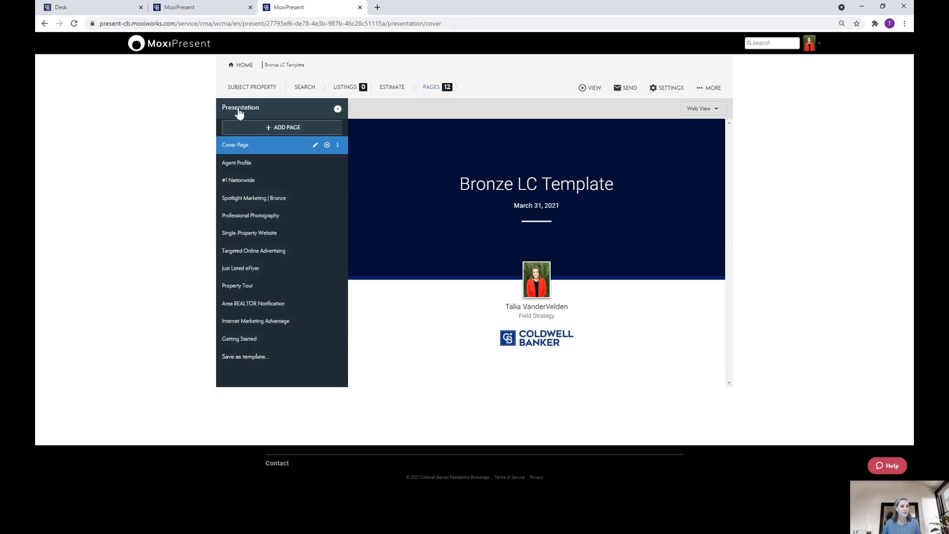
left_click(240, 107)
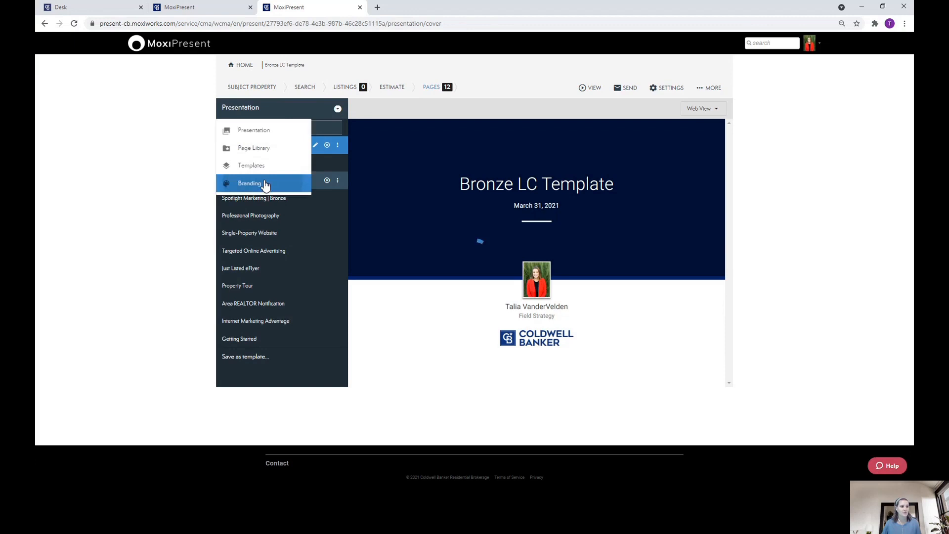
Preview the Coldwell Banker Global Luxury primary brand in Branding without applying it
left_click(249, 184)
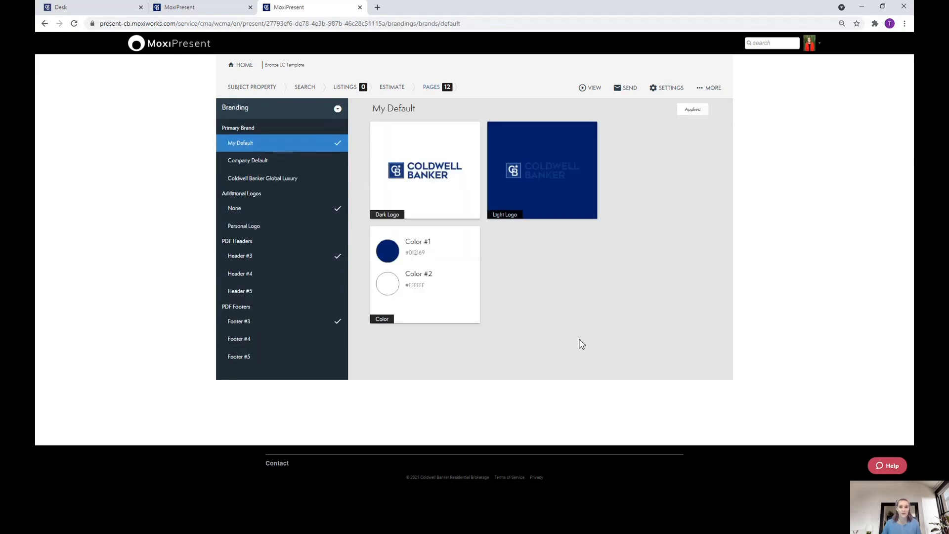
mouse_move(291, 187)
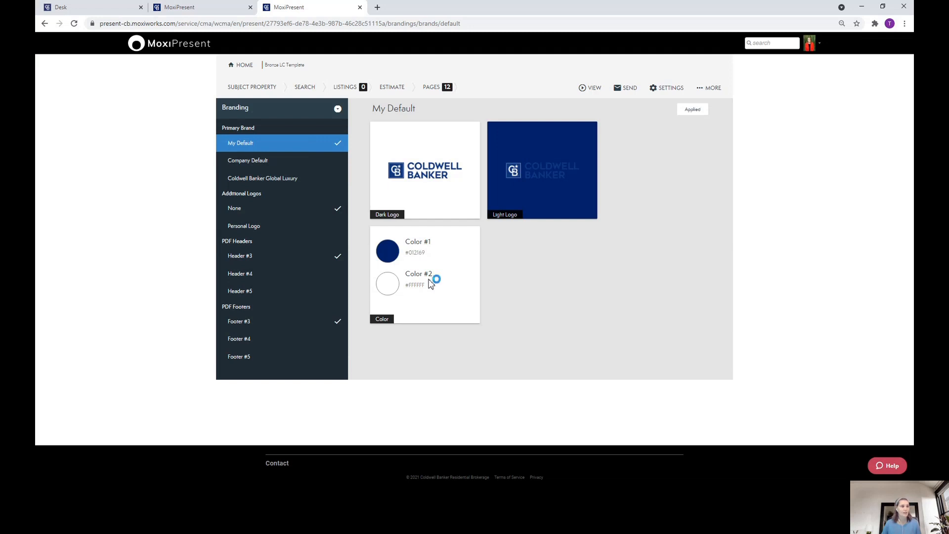
mouse_move(247, 160)
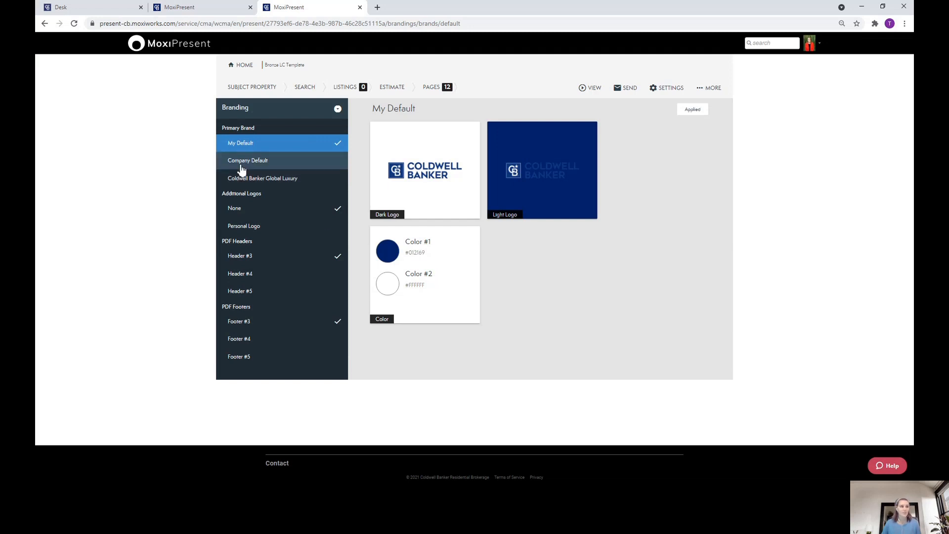
left_click(263, 178)
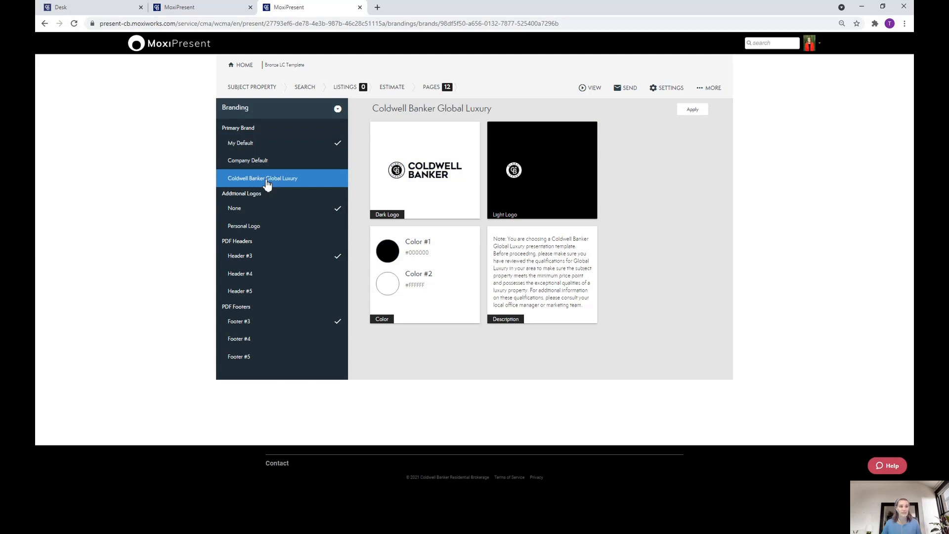
mouse_move(449, 245)
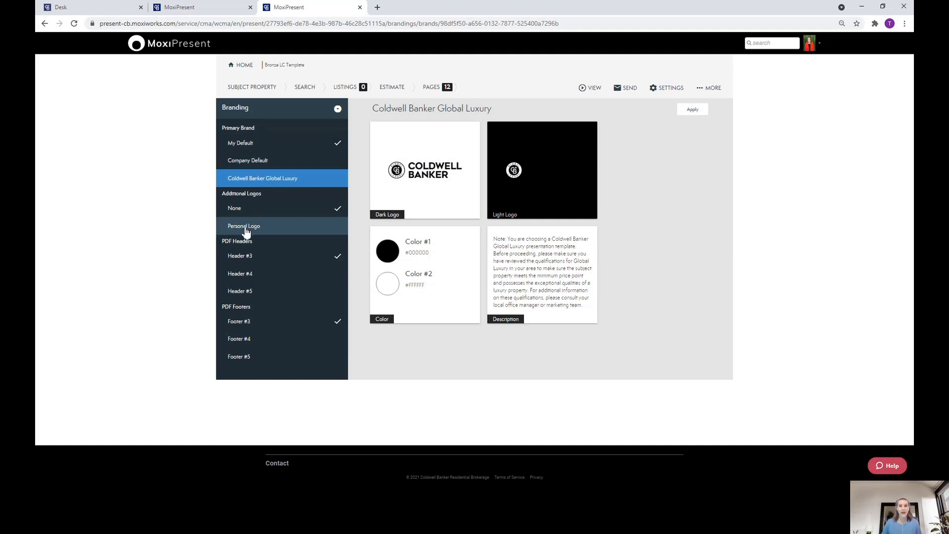
Preview the Personal Logo option under Additional Logos, still empty
left_click(245, 226)
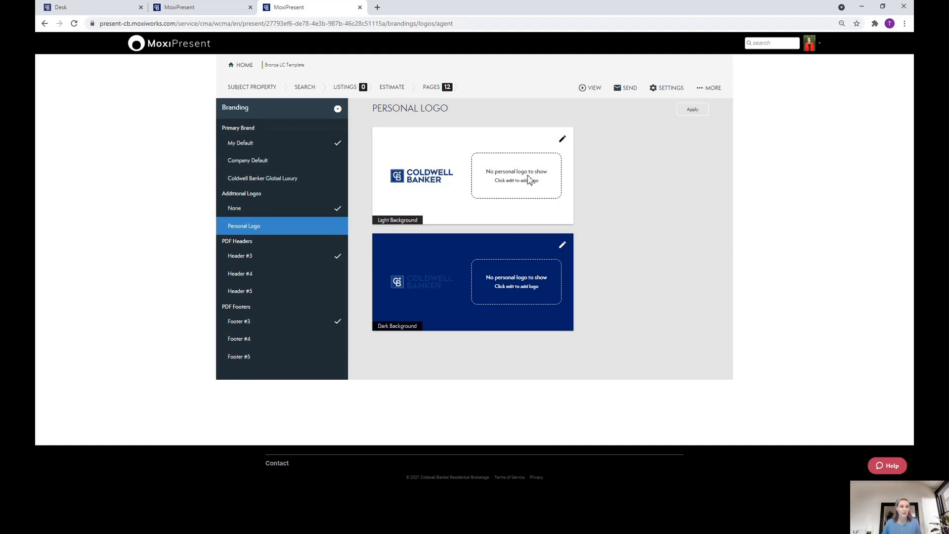
mouse_move(372, 262)
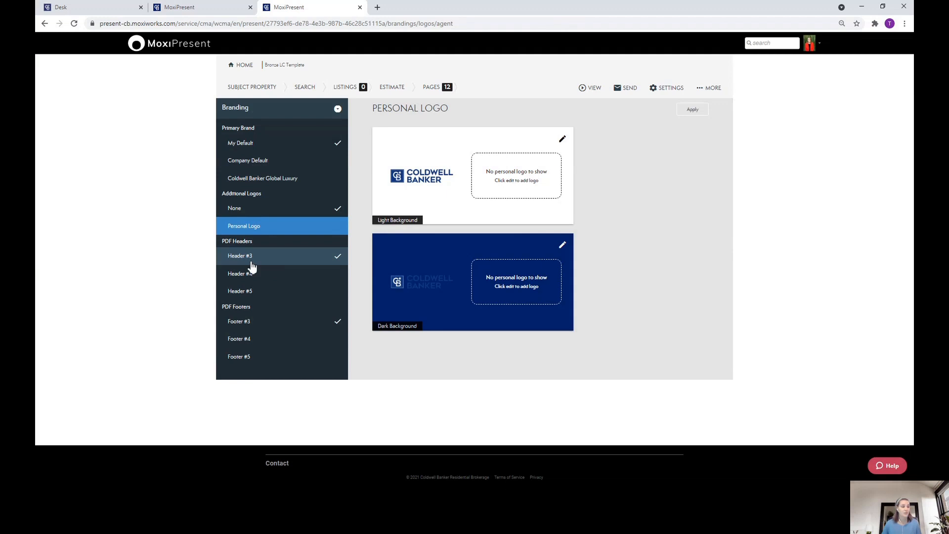
Apply Header #4 as the presentation's PDF header, replacing Header #3
left_click(239, 255)
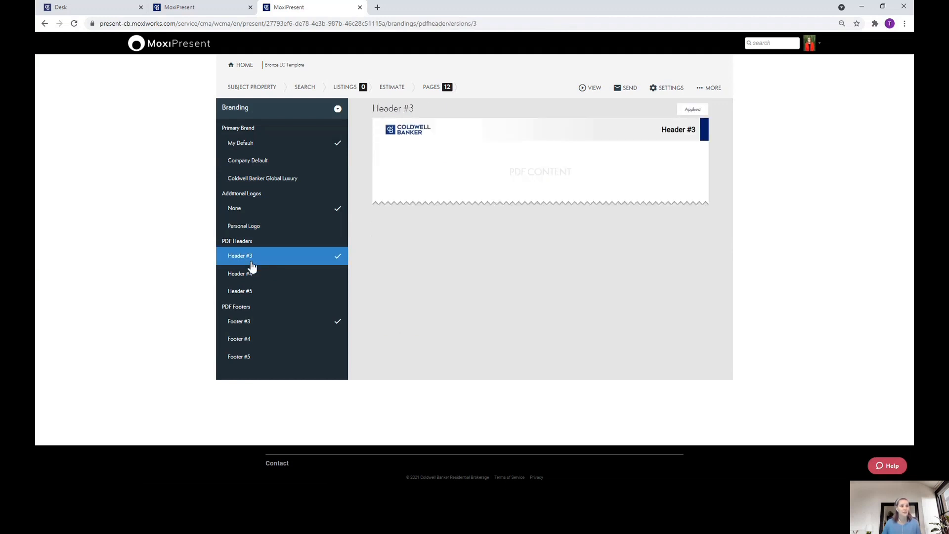
left_click(239, 274)
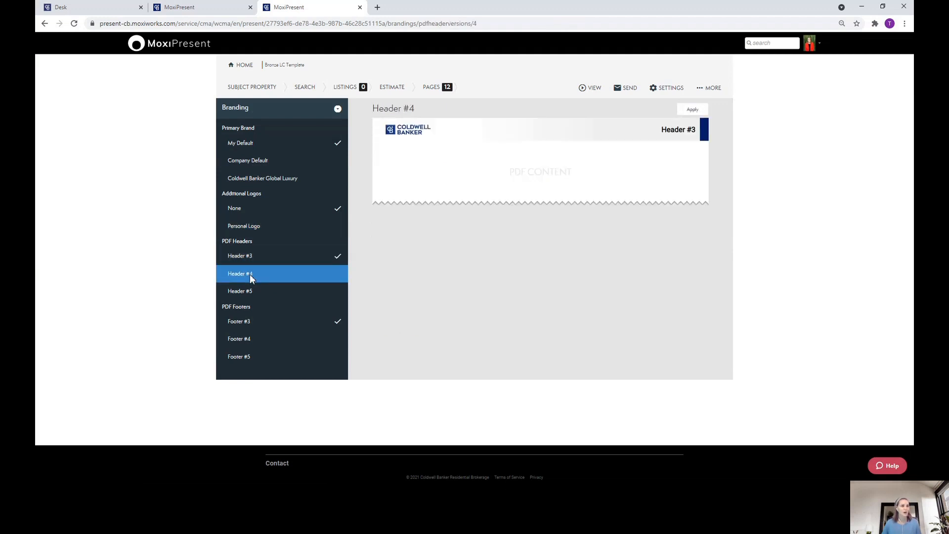
left_click(239, 274)
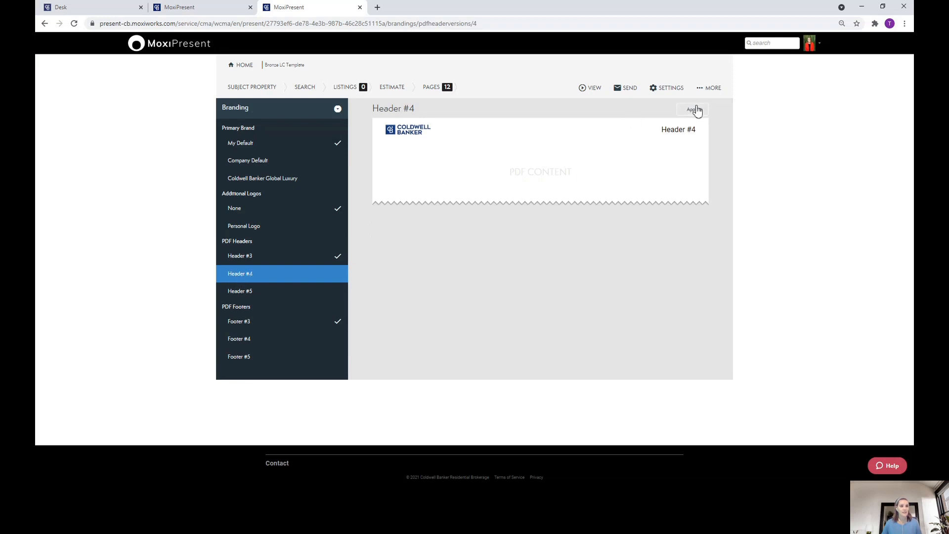
left_click(692, 109)
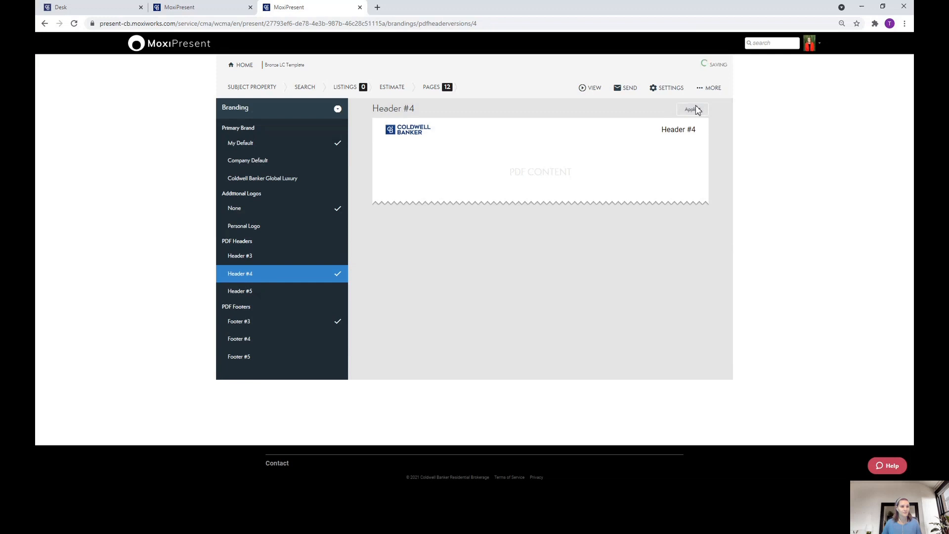
left_click(692, 109)
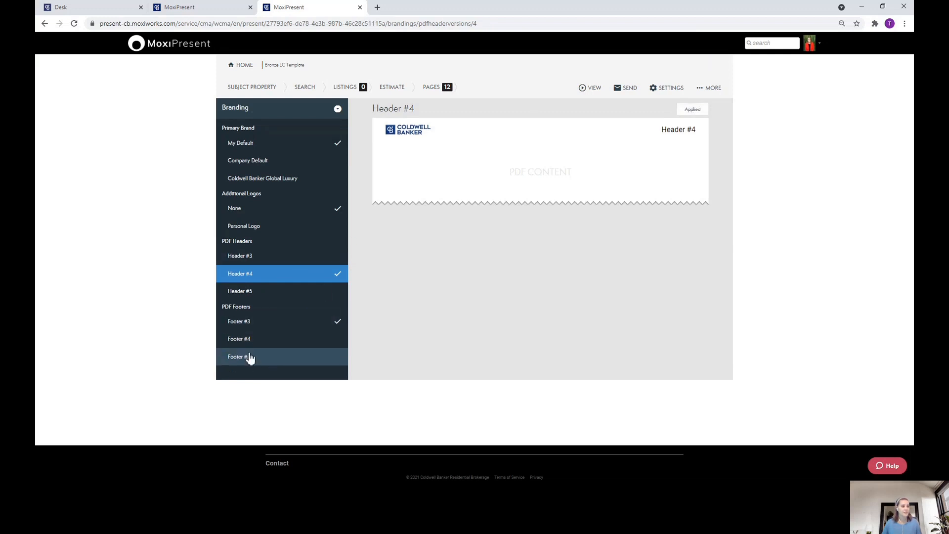
Apply Footer #5 as the presentation's PDF footer, replacing Footer #3
left_click(238, 357)
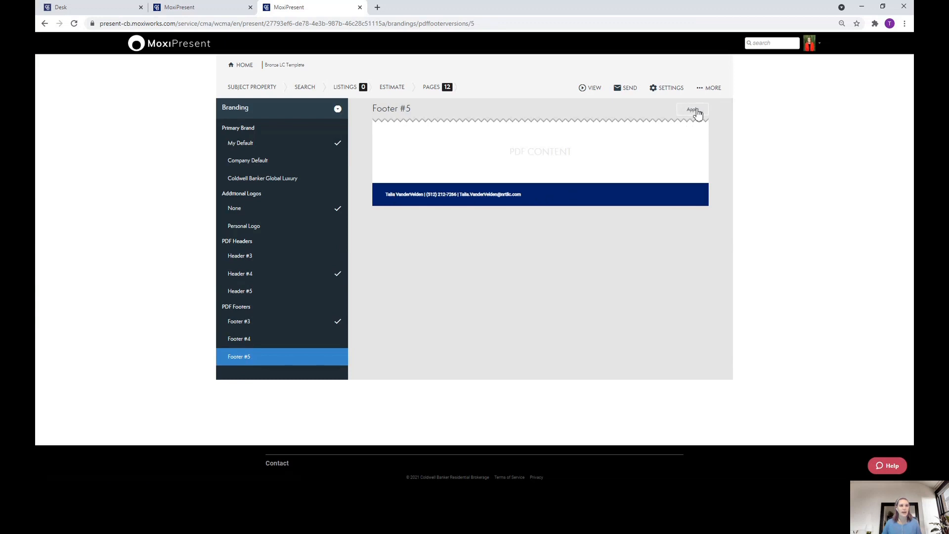
left_click(693, 110)
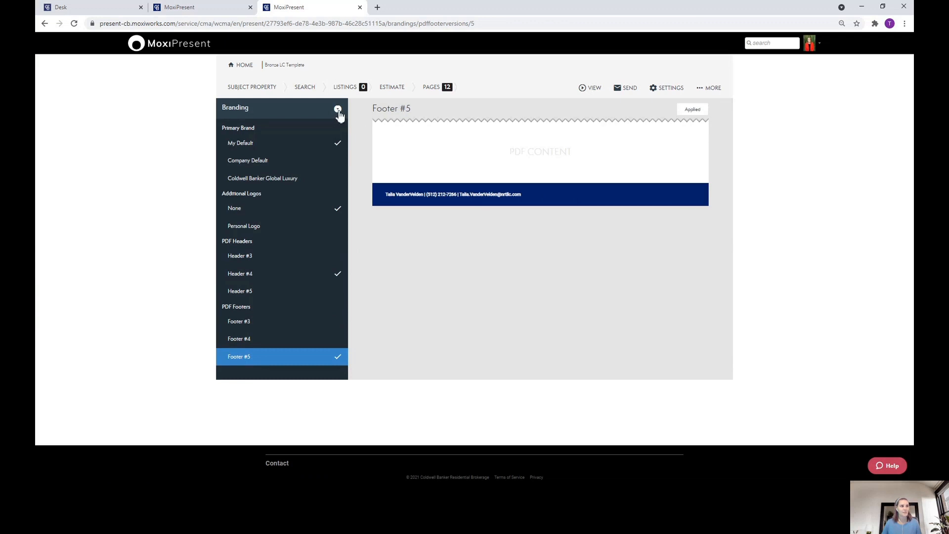
Switch from Branding back to the Presentation pages view with the cover page showing
left_click(338, 109)
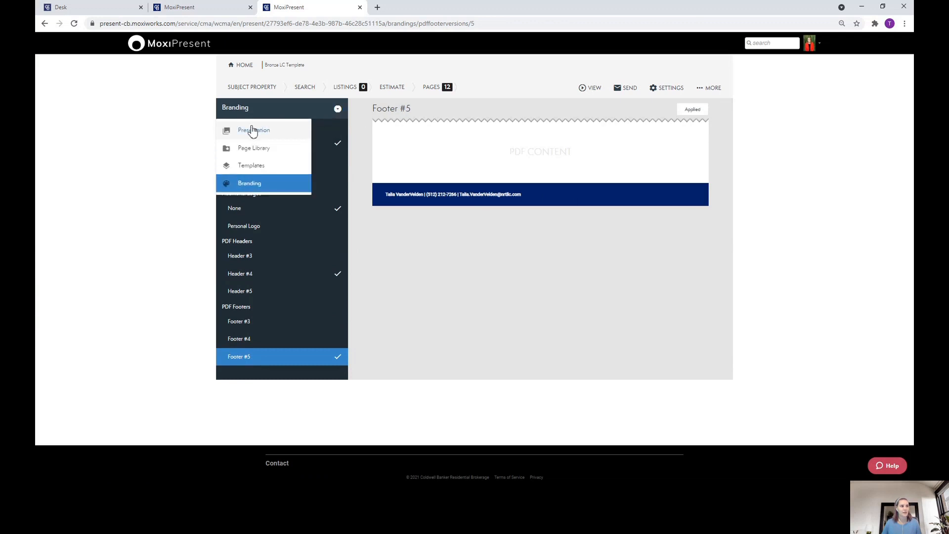
left_click(253, 130)
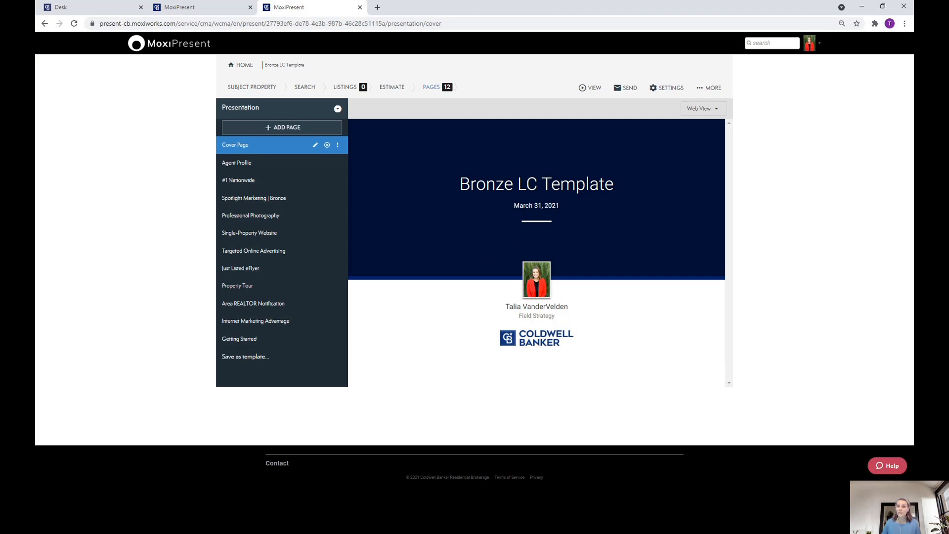
mouse_move(885, 252)
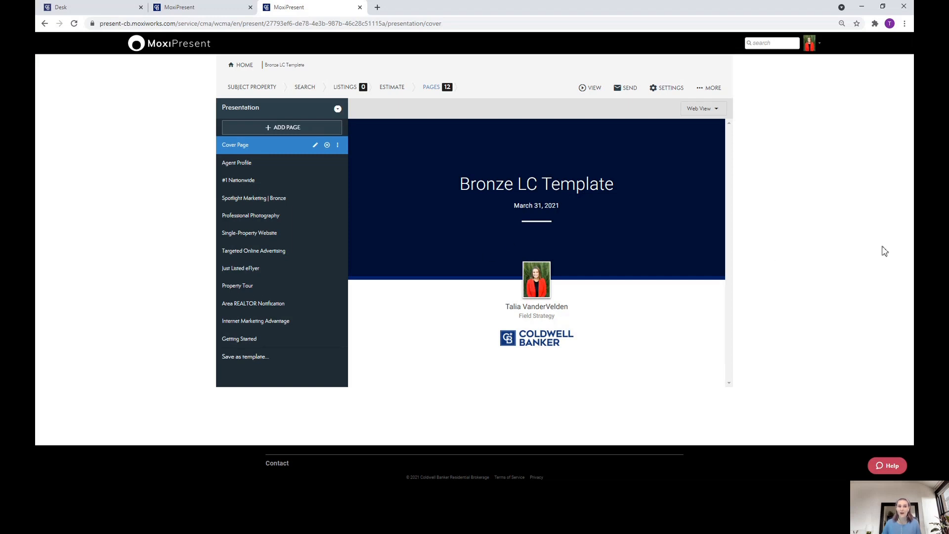
mouse_move(852, 247)
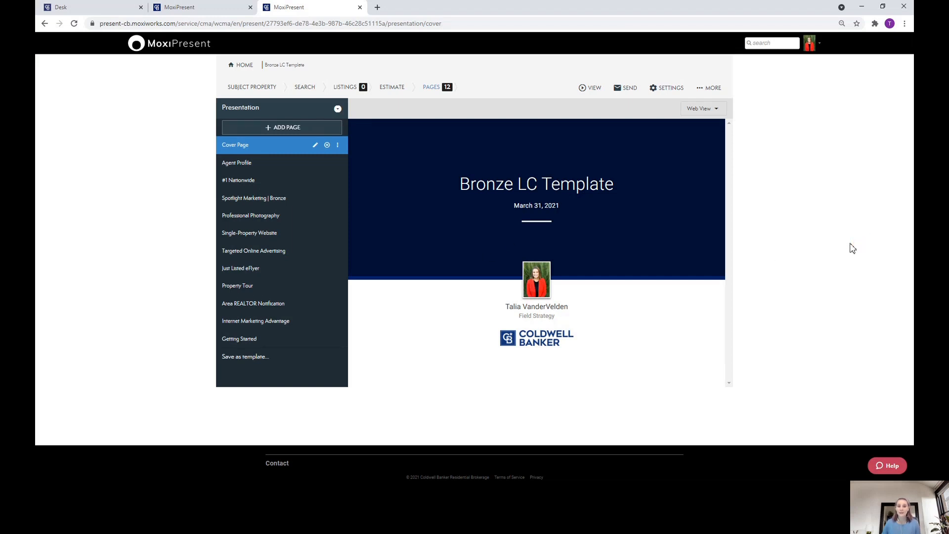
mouse_move(854, 233)
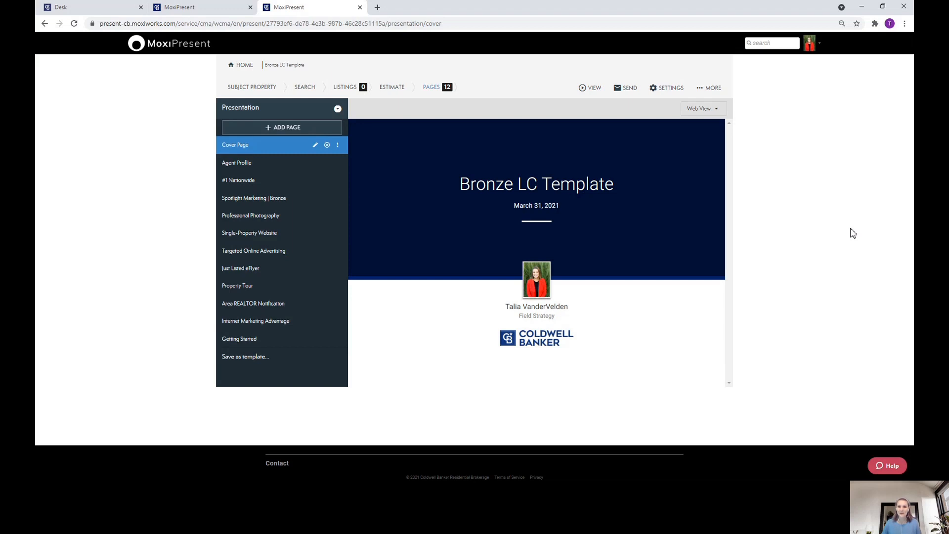